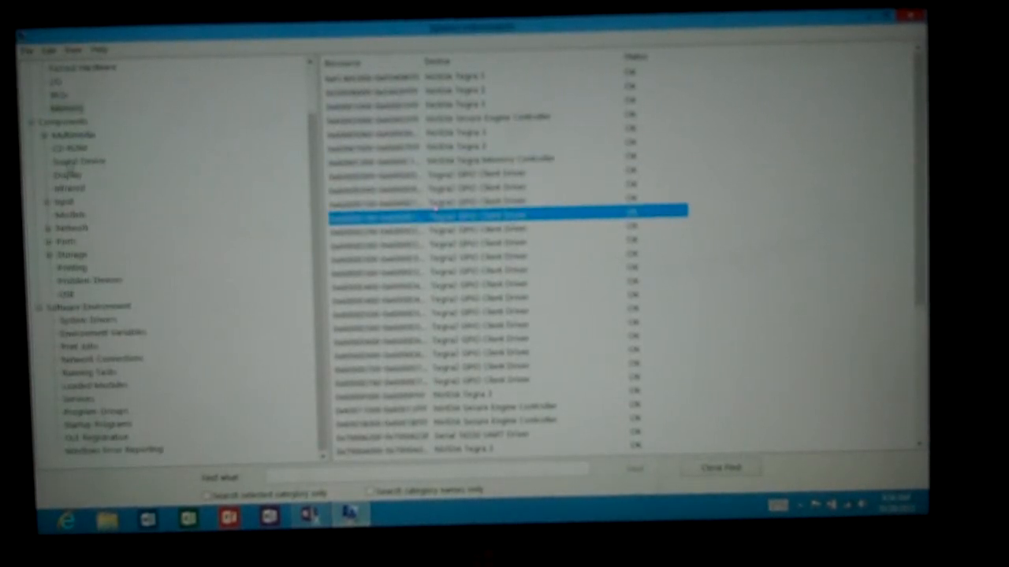
Show the Sound Device details under Components > Multimedia in the tree.
left_click(75, 163)
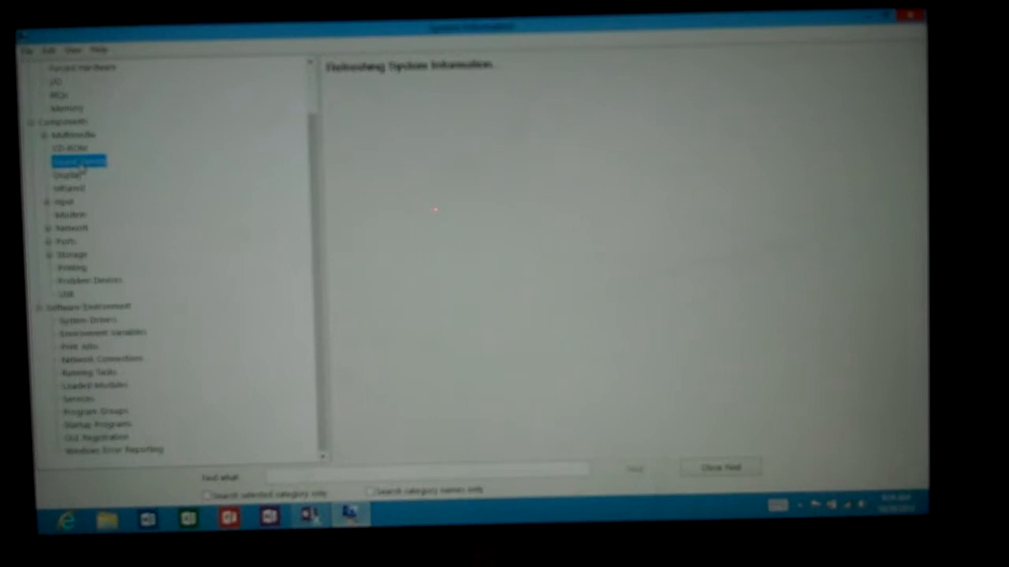
Select the Storage category under Components, which prompts for a subcategory.
left_click(72, 254)
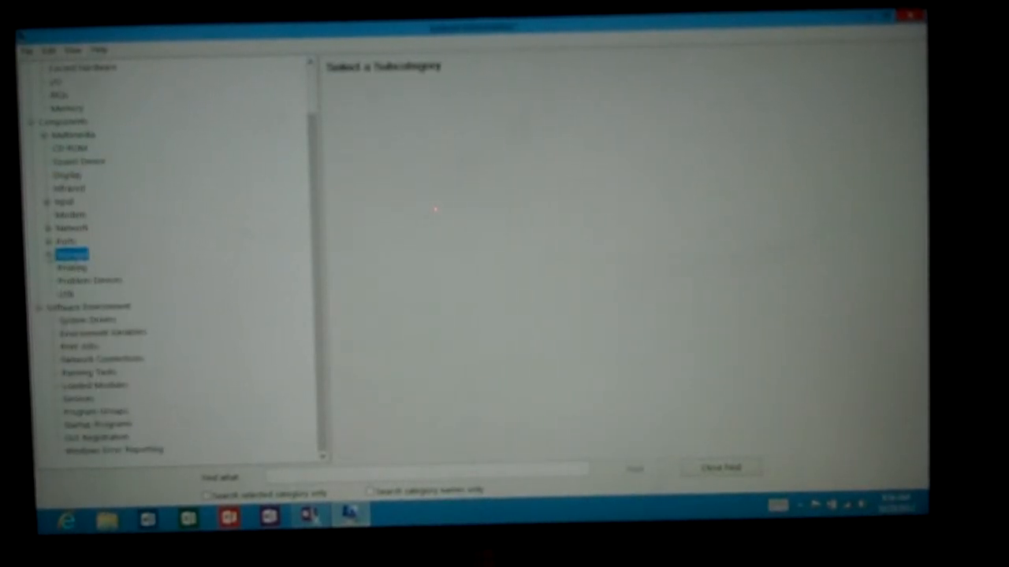